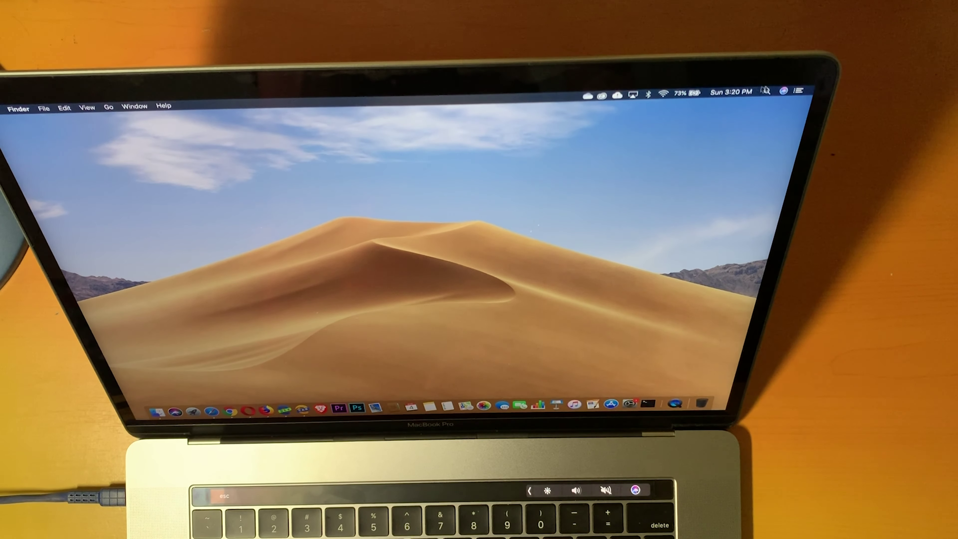
Reveal the battery menu reporting 73%, 'Battery Is Not Charging', power source: Power Adapter.
click(690, 92)
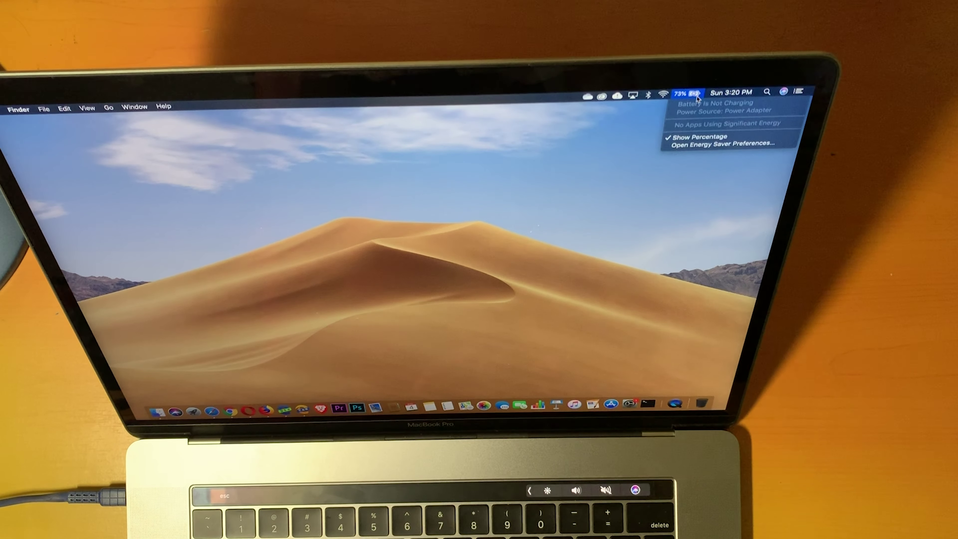